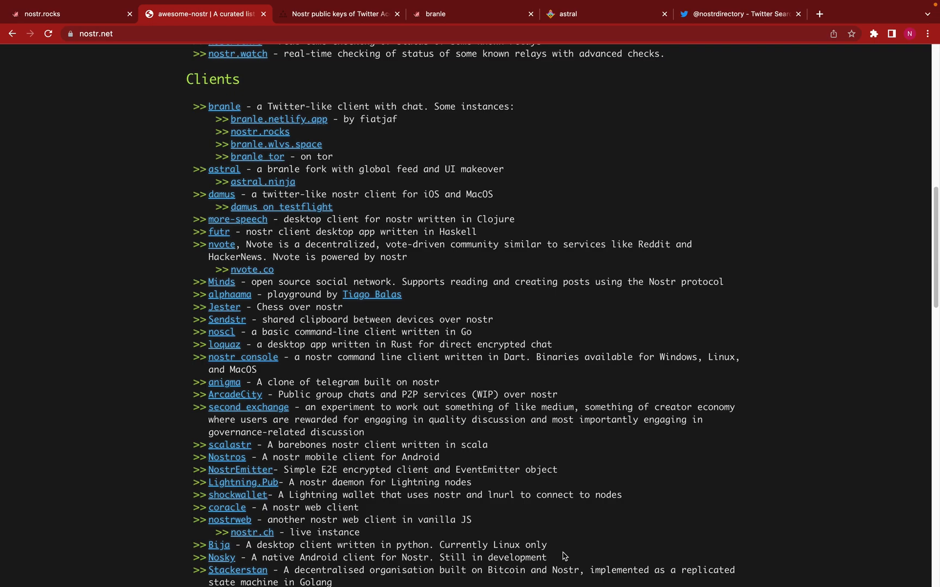
mouse_move(532, 411)
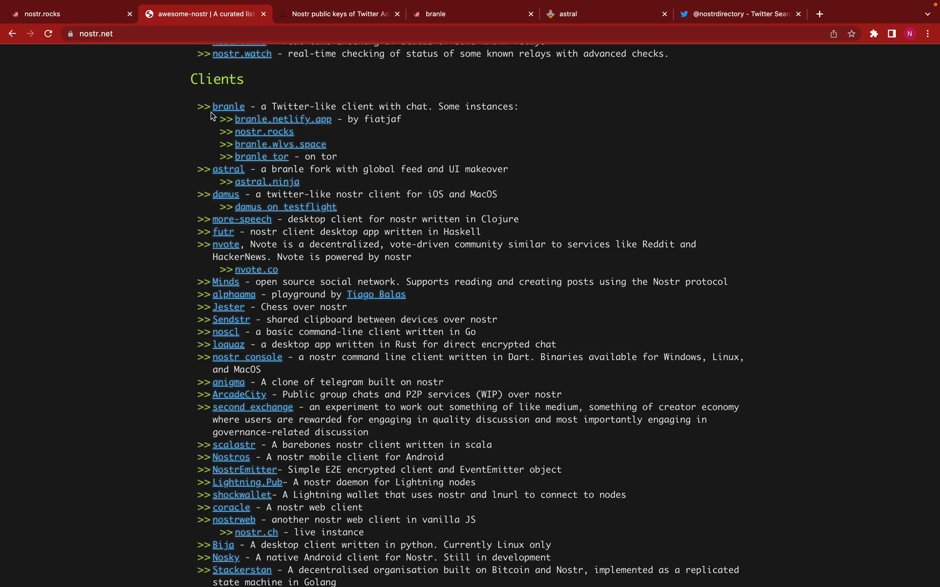
mouse_move(238, 109)
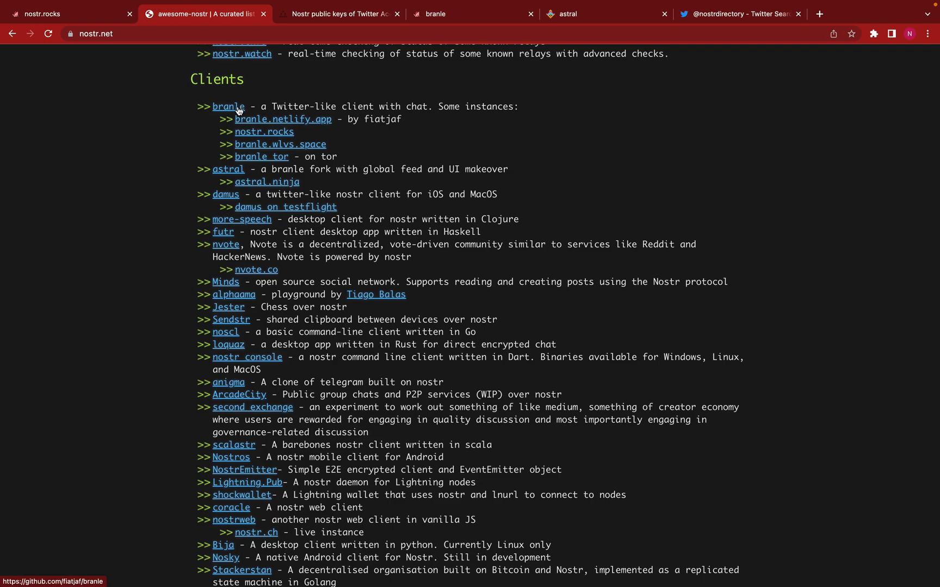
mouse_move(264, 106)
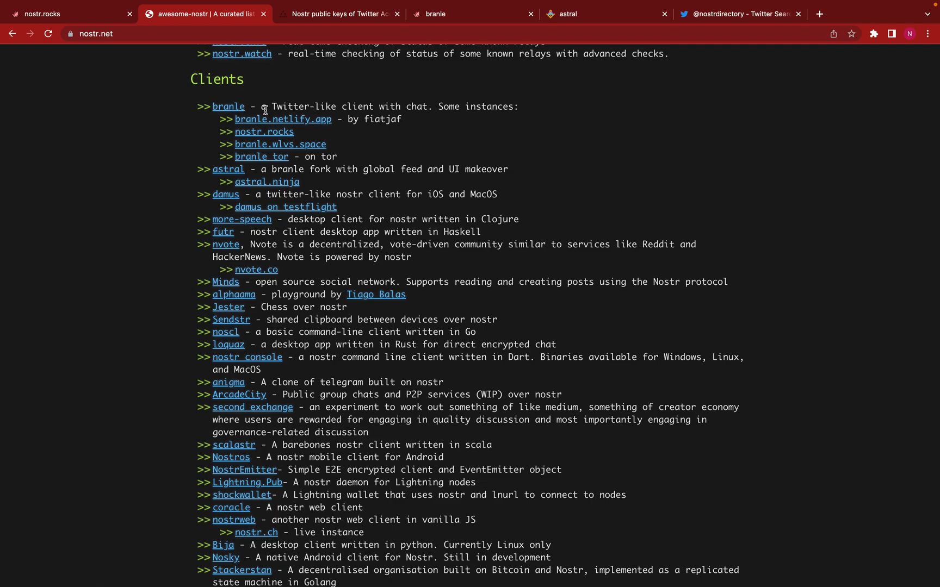
mouse_move(355, 124)
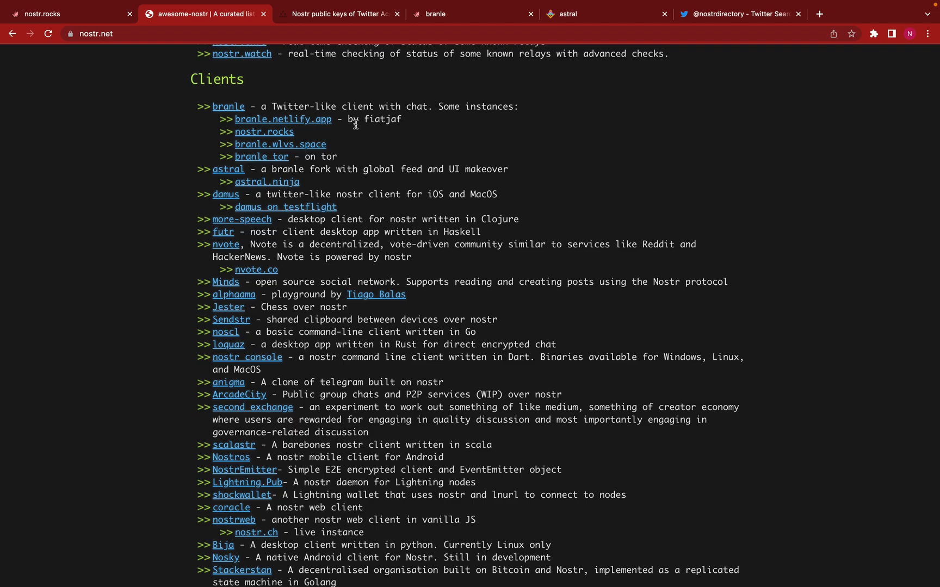
Step: Open branle.netlify.app, proceed through Initial Key Setup for a new identity and dismiss the keys summary
left_click(283, 120)
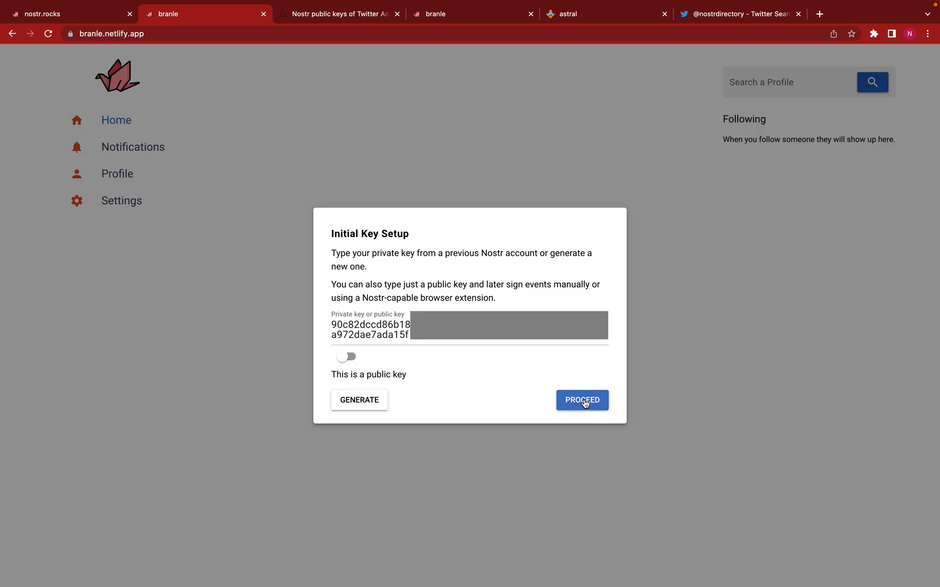
left_click(581, 400)
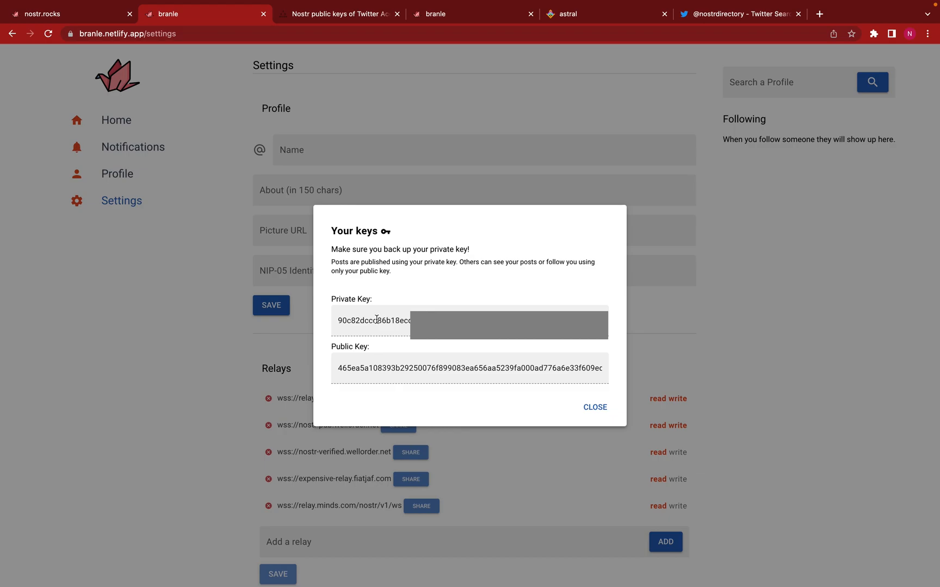
double_click(376, 321)
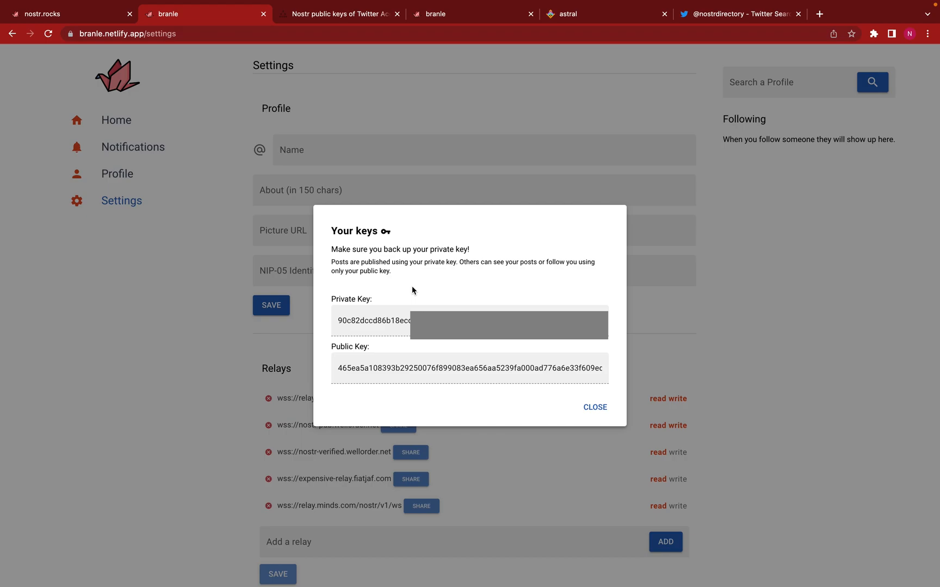
mouse_move(572, 404)
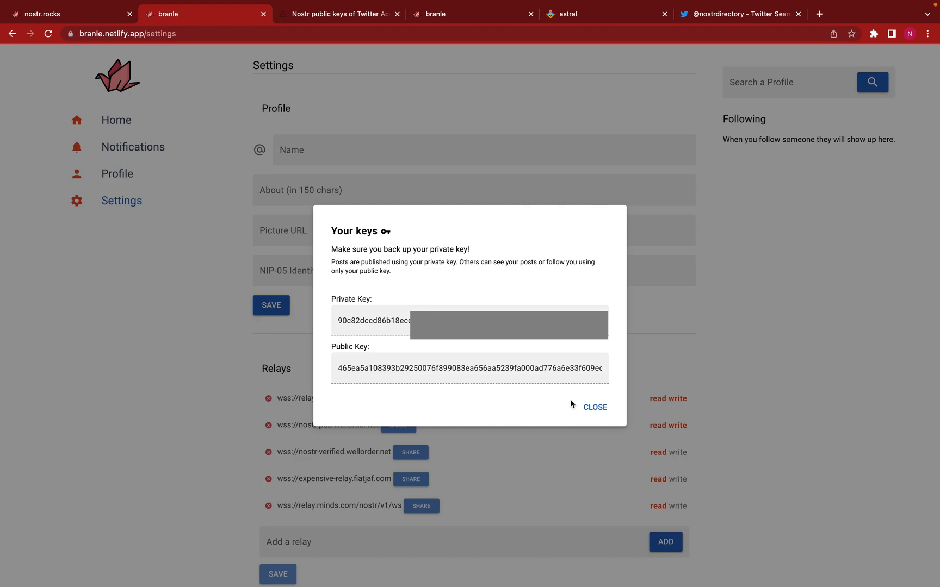
mouse_move(595, 410)
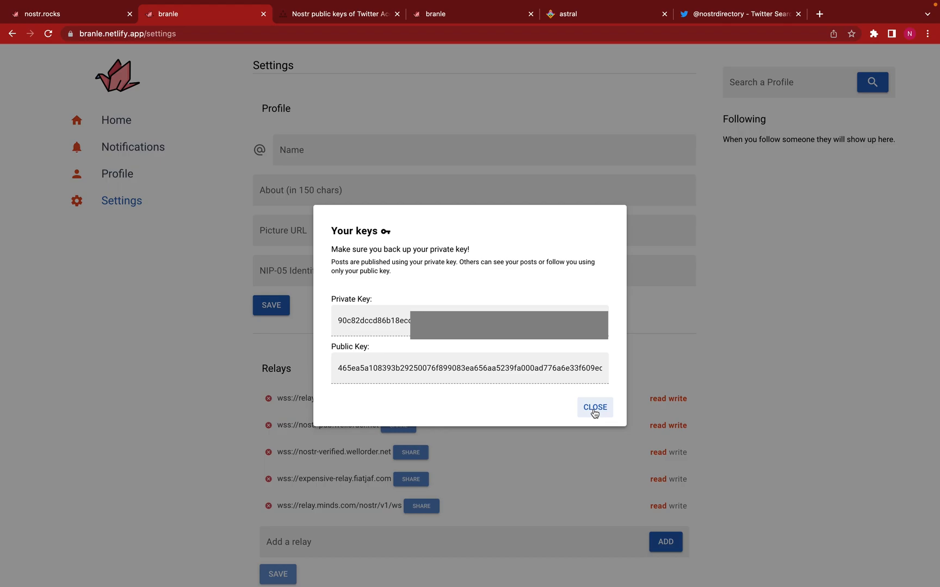
left_click(595, 408)
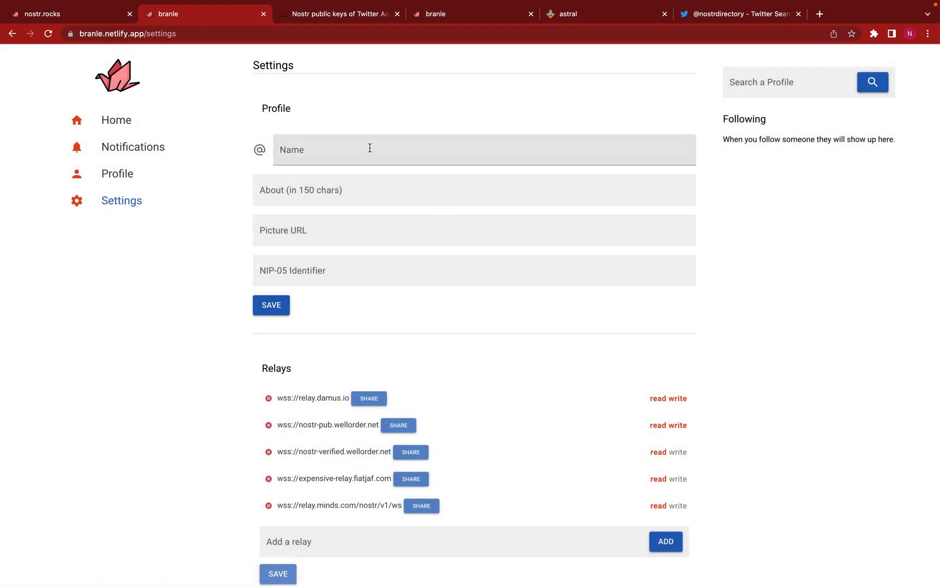
Step: Fill the profile name cyberpunkprogrammingexample and about text 'This is for my youtube'
left_click(370, 150)
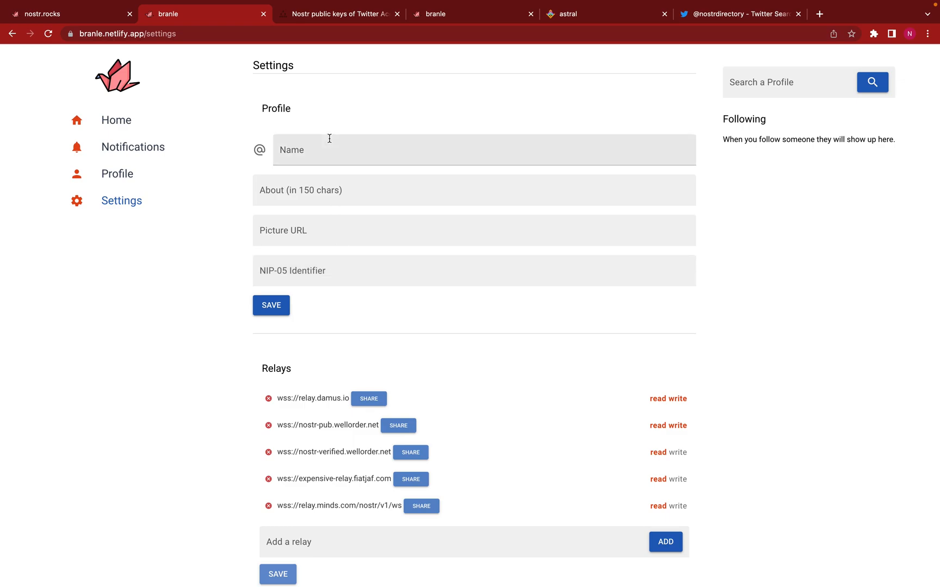
type("cyberpunk")
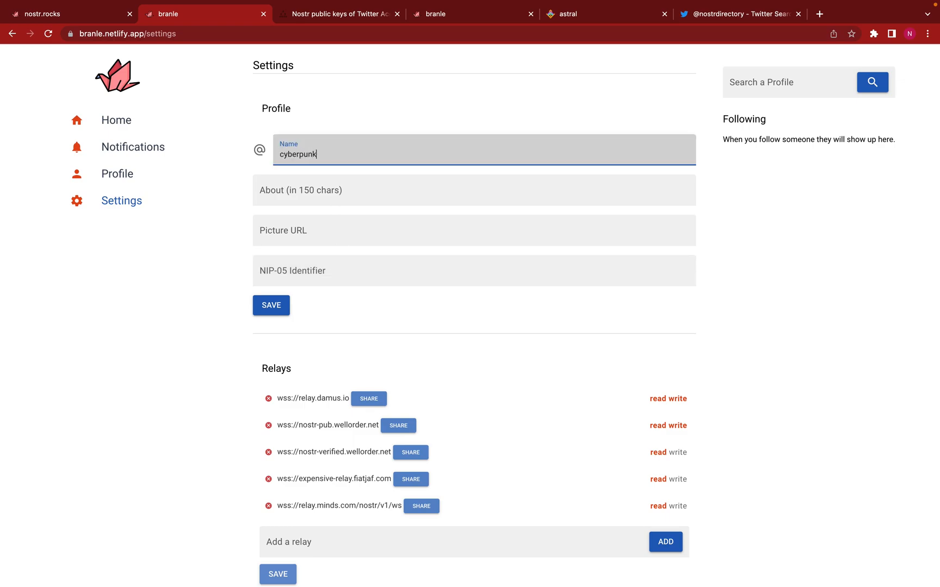
type("programmingexample")
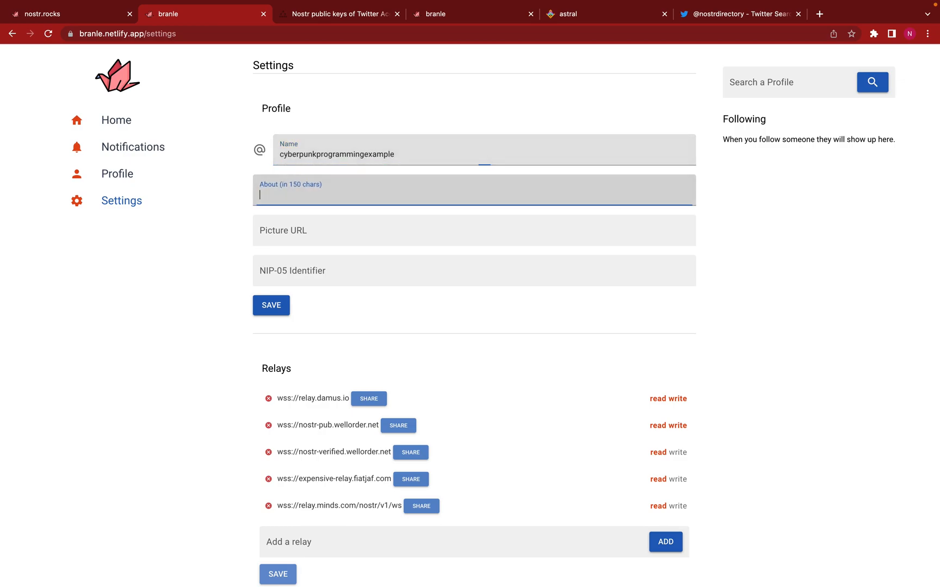
type("This is for m")
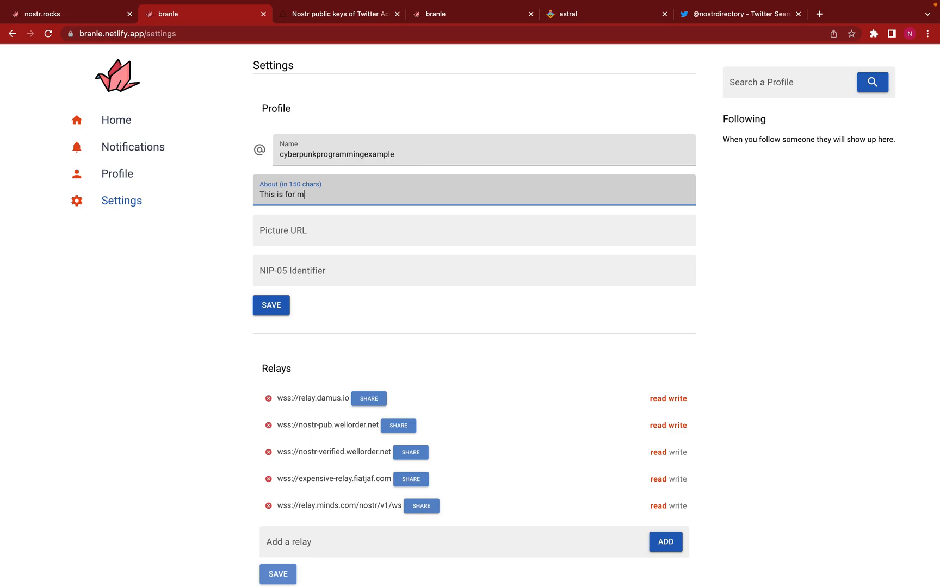
type("y youtube")
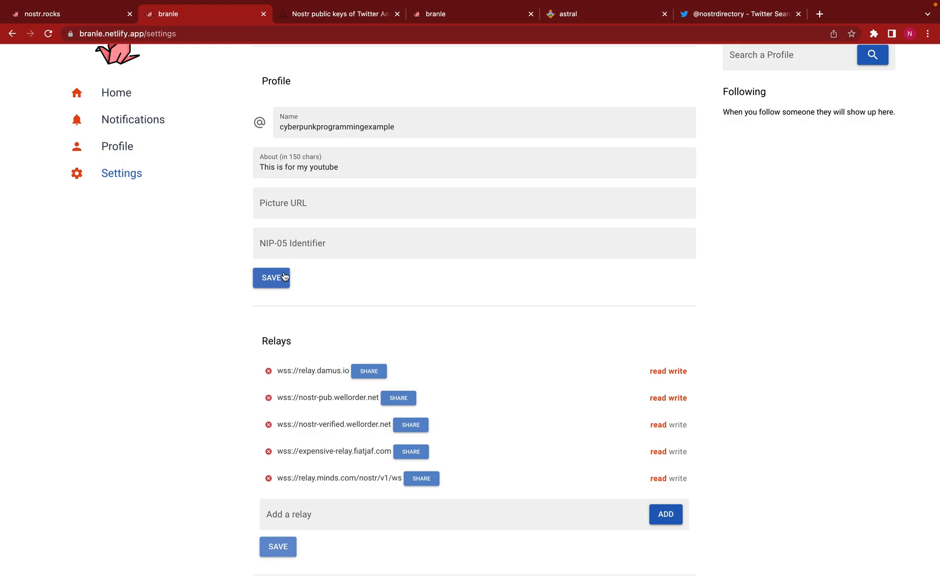
Step: Save the profile and view its page, selecting the public key text
scroll("down", 3)
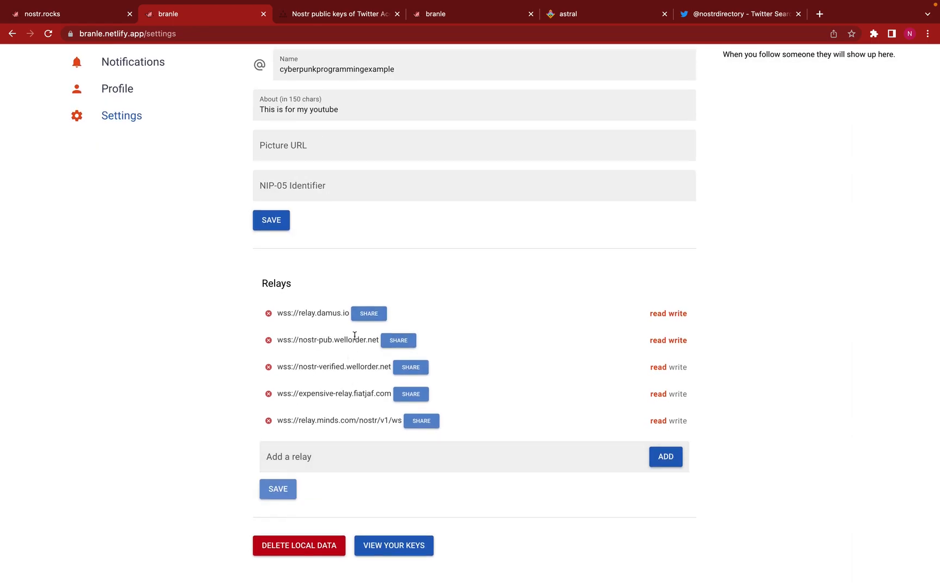
mouse_move(352, 342)
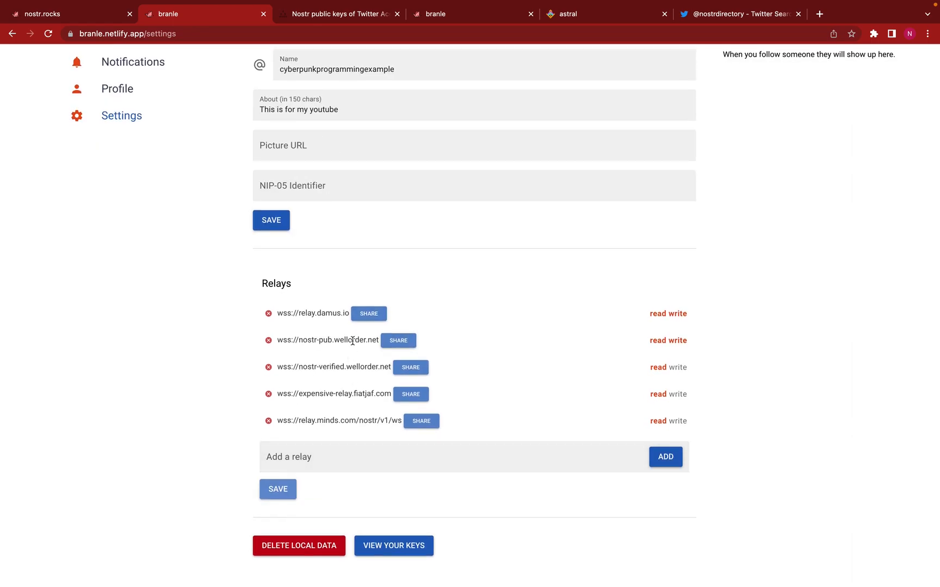
mouse_move(369, 498)
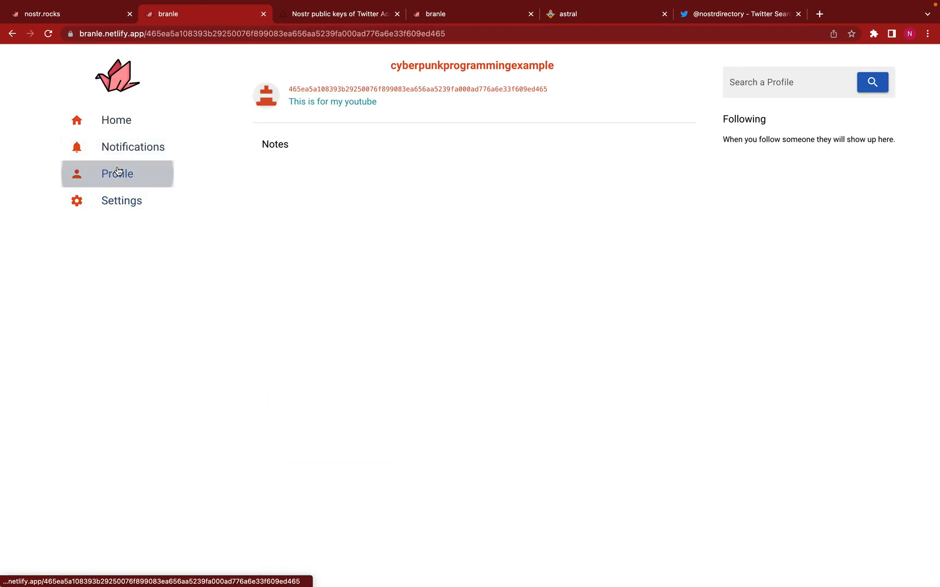
left_click_drag(288, 89, 376, 101)
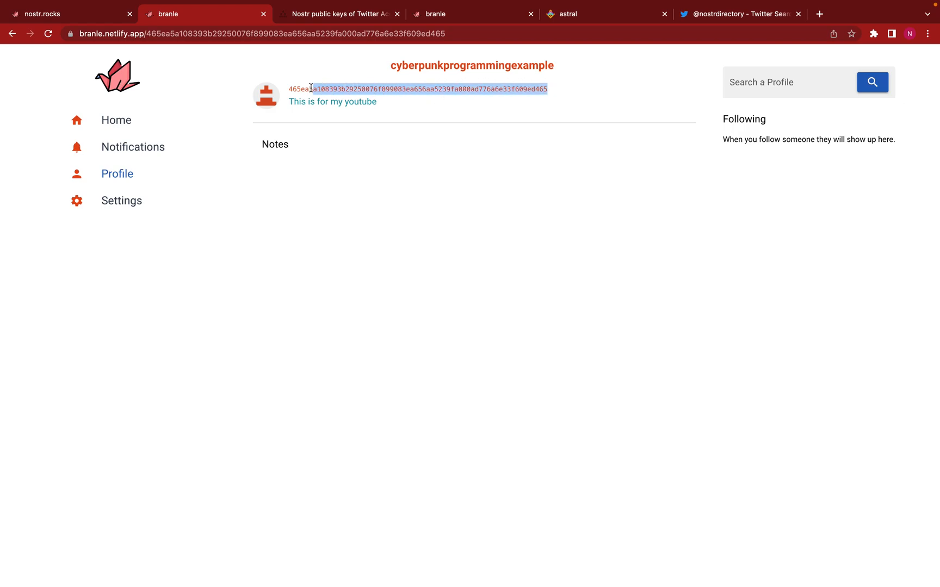
left_click(116, 119)
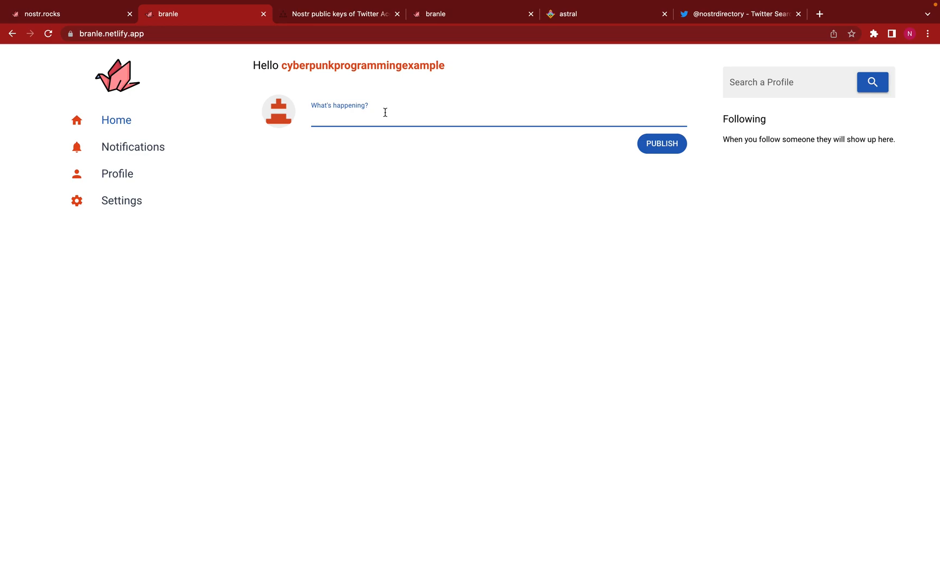
type("Hello world,")
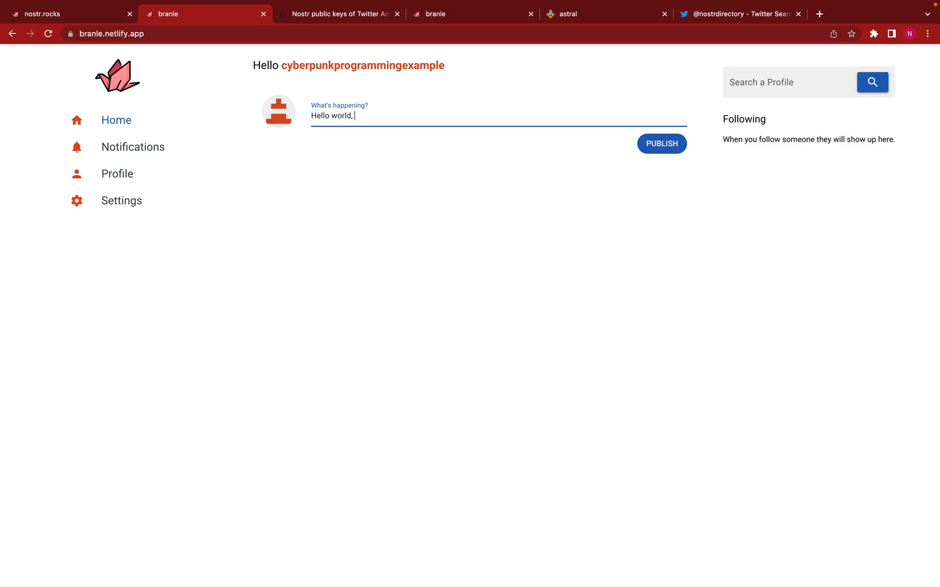
type("this is for youtube, say hel")
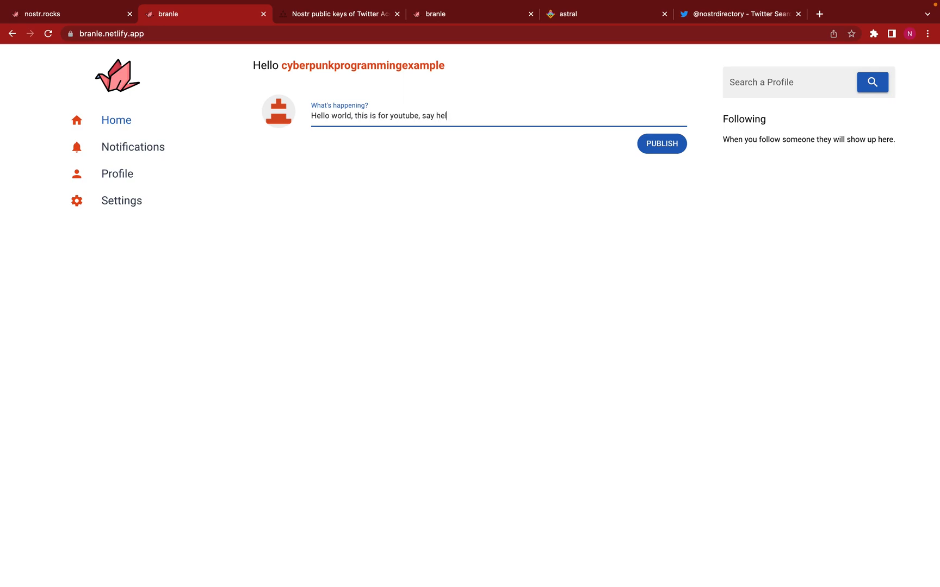
left_click(661, 144)
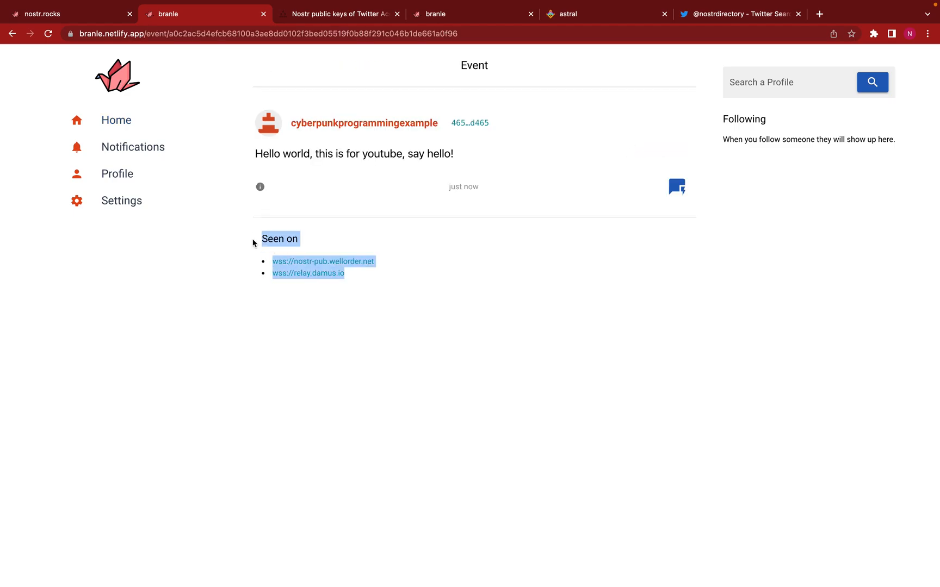
left_click(431, 351)
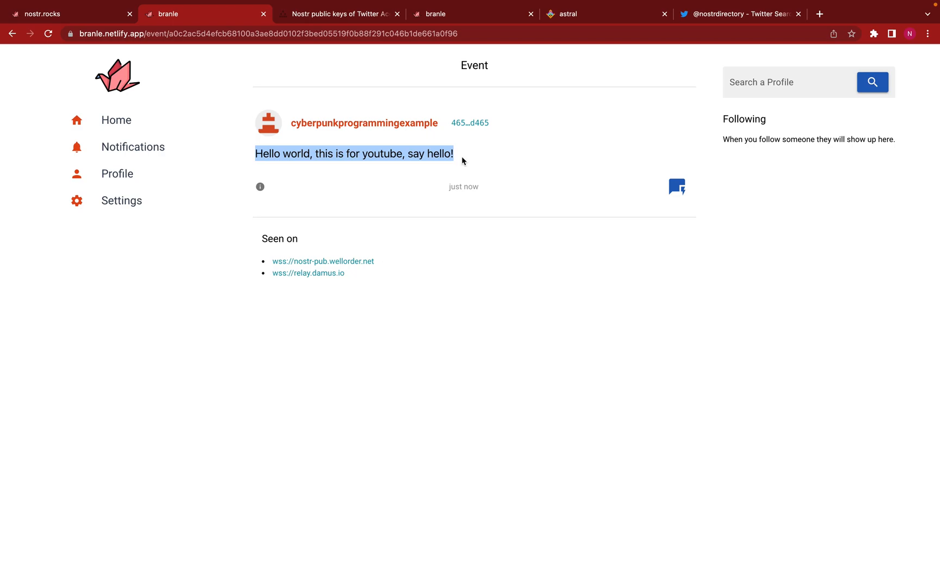
left_click(370, 83)
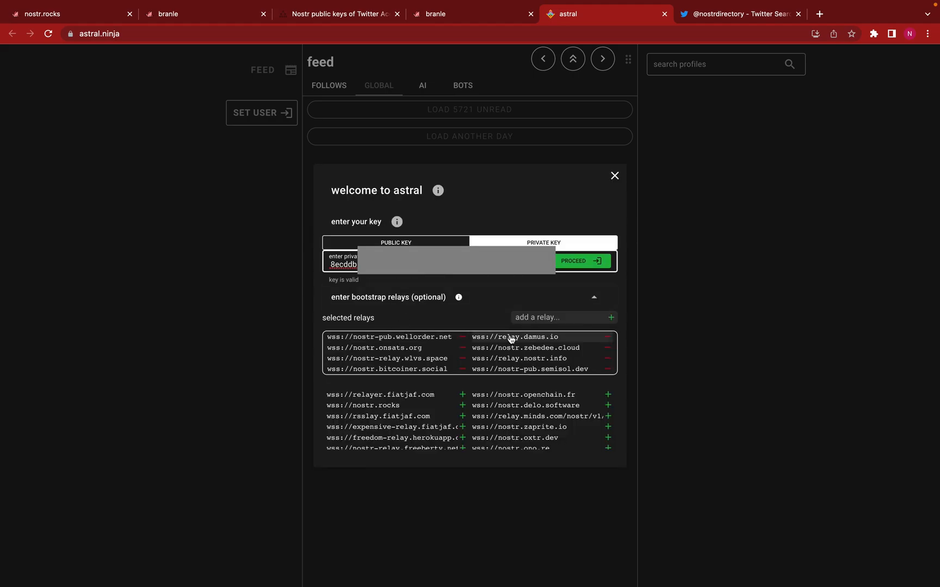
Step: Sign in to astral with the entered private key
scroll("down", 3)
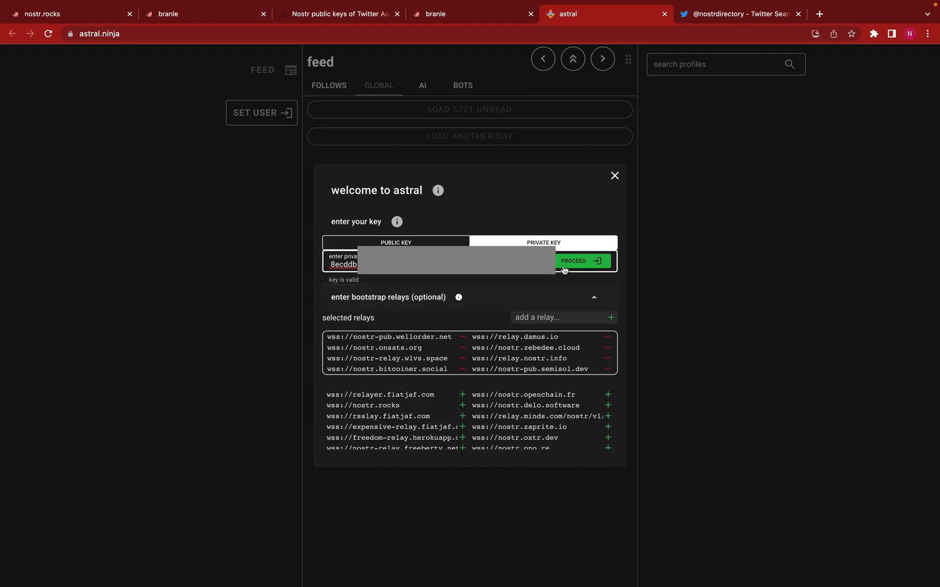
left_click(582, 261)
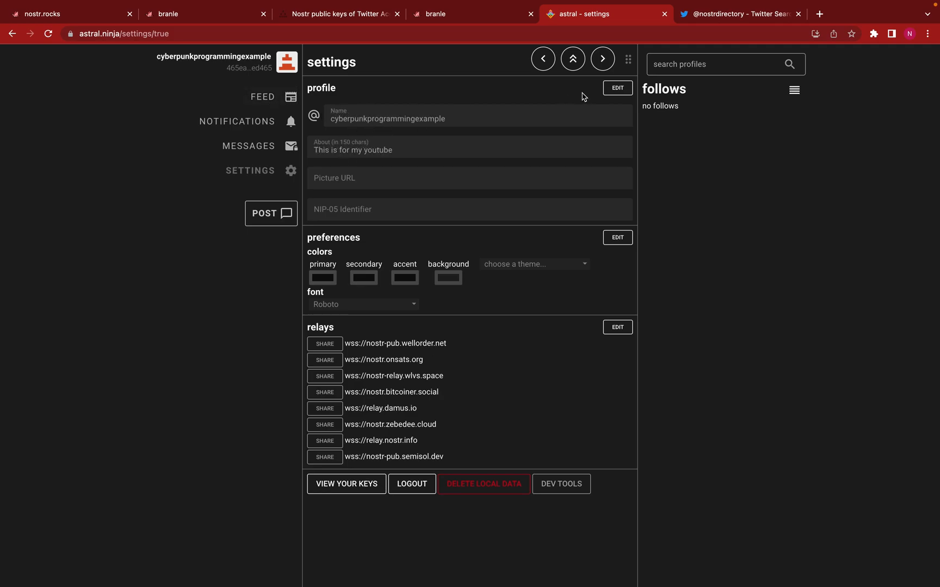
Step: Publish the note 'This is another test, how is everyone?' and return to the feed
left_click(617, 87)
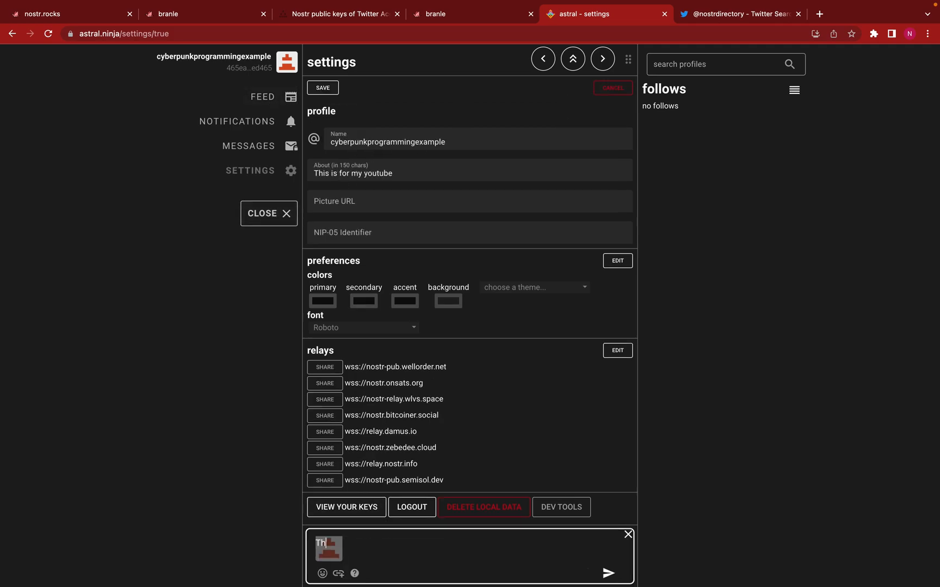
type("This is another")
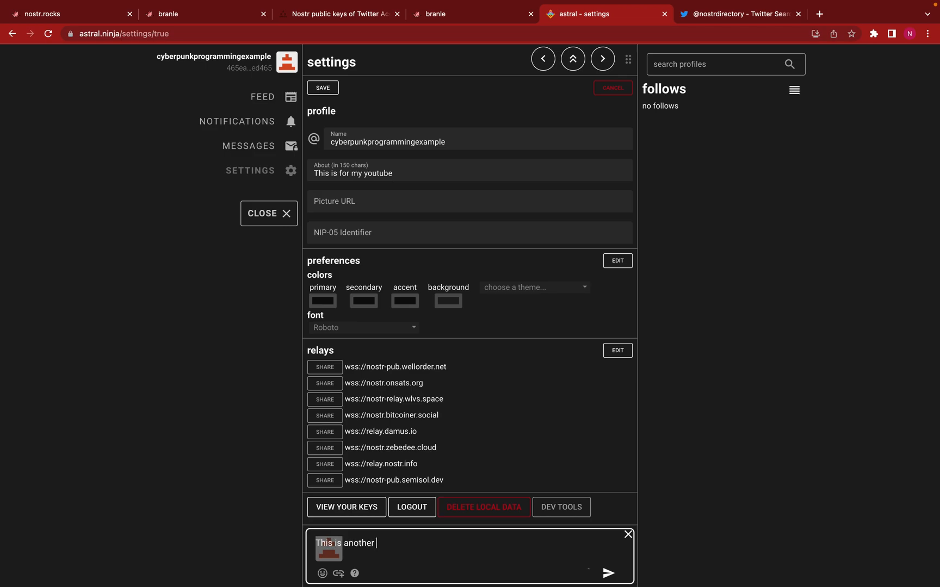
type("test,")
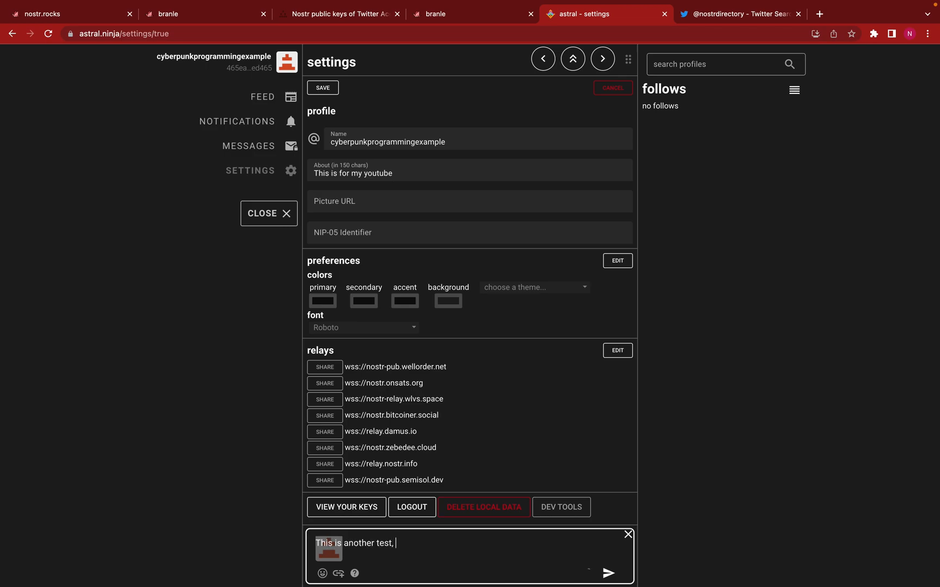
type("how is every")
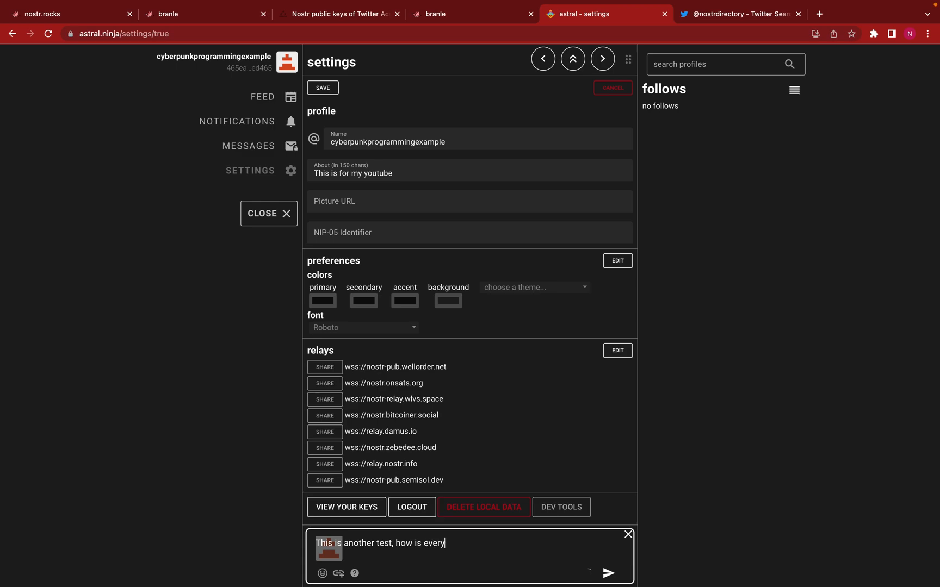
left_click(609, 572)
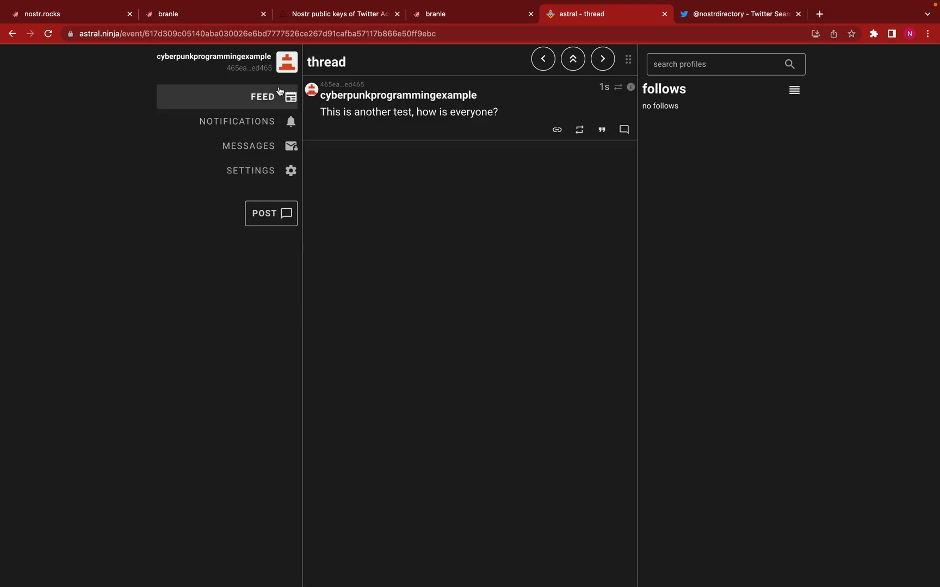
left_click(262, 97)
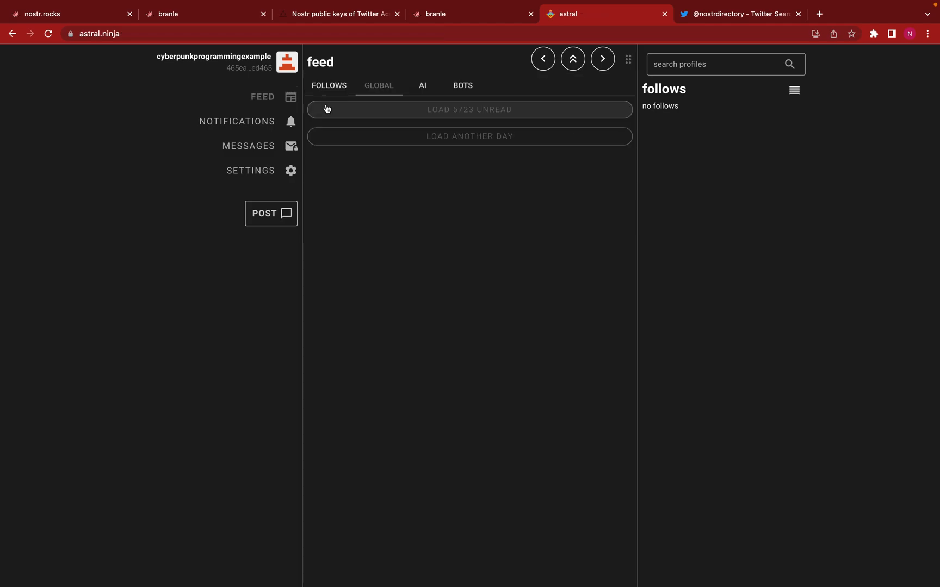
mouse_move(392, 121)
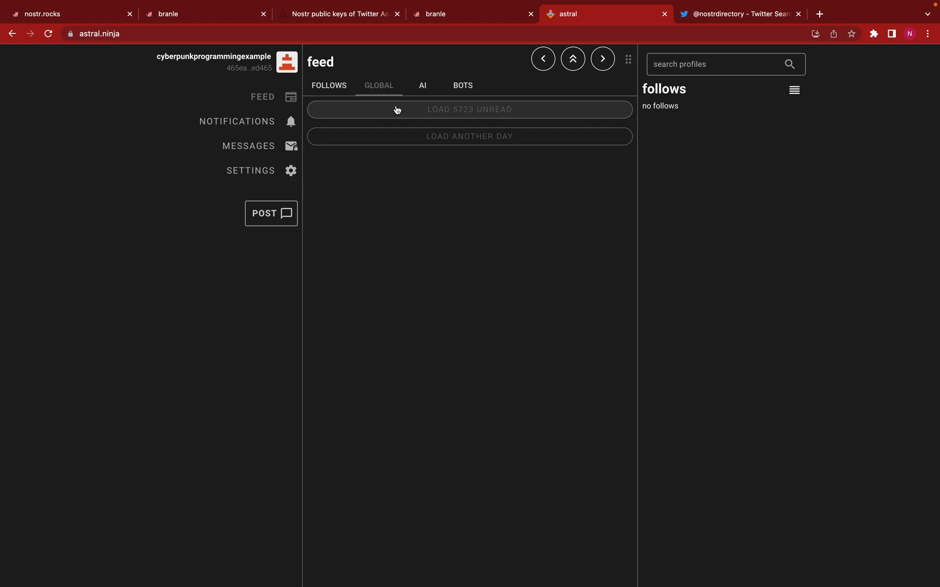
mouse_move(397, 115)
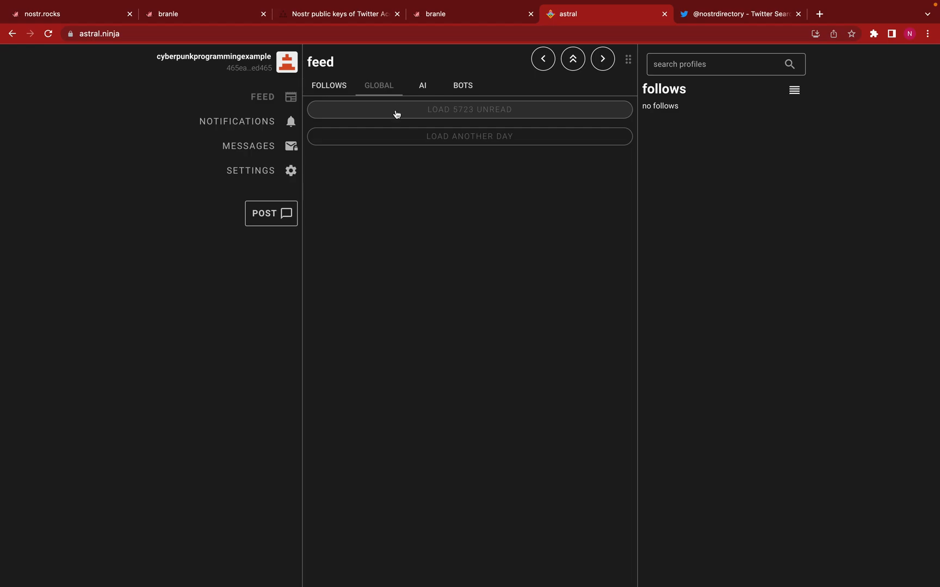
Step: Load unread notes in the Global feed so the new test note appears, then switch to the Twitter nostr search
left_click(469, 110)
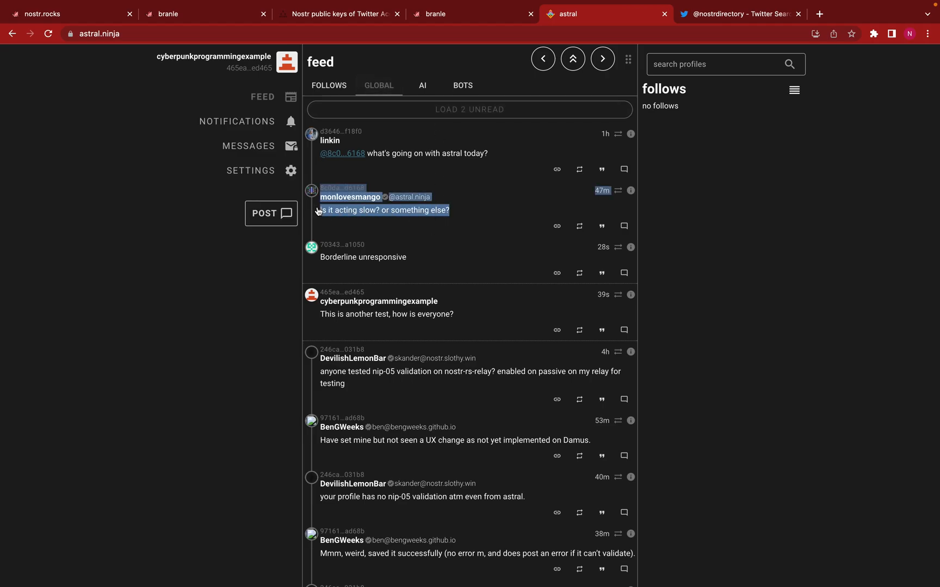
left_click(275, 272)
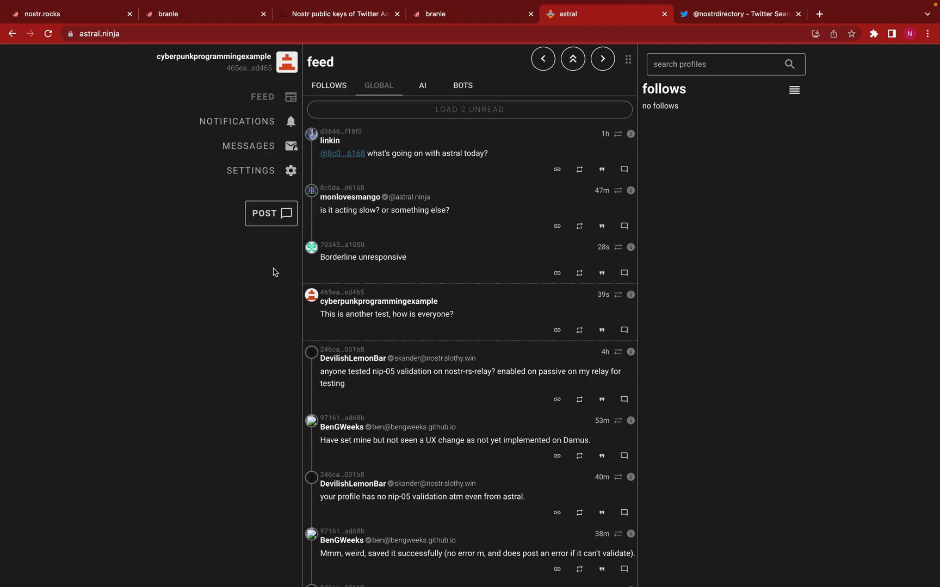
scroll("down", 3)
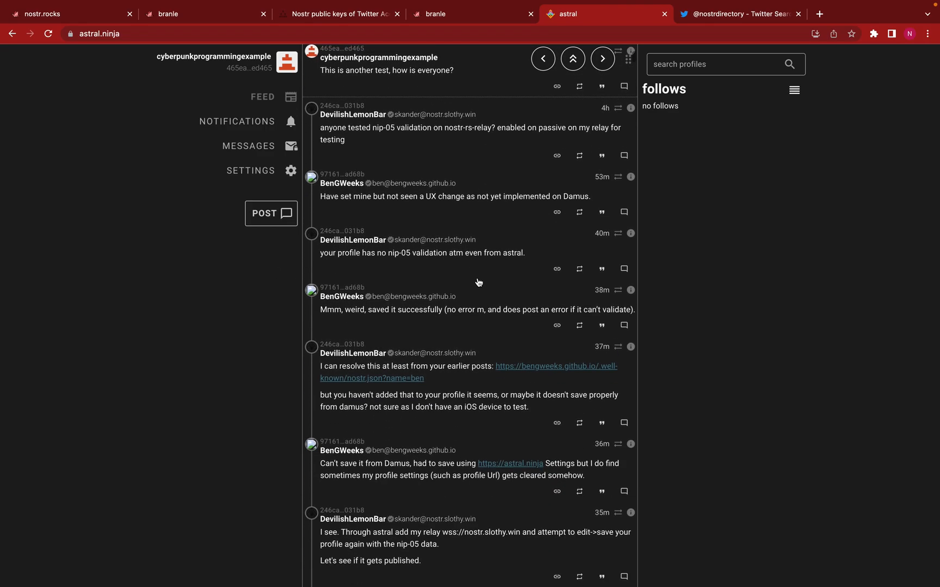
left_click(741, 14)
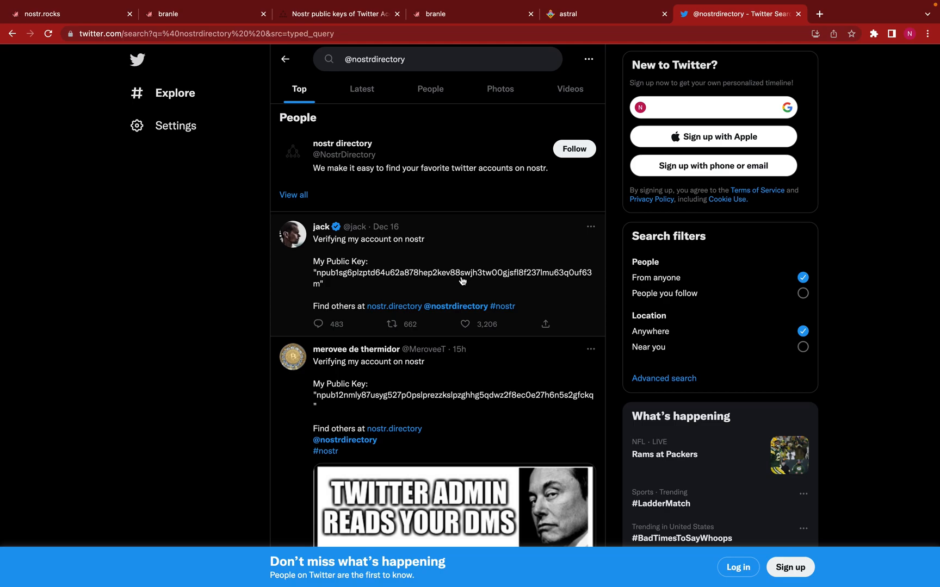
Step: Scroll past jack's public key tweet, show the nostr.directory keys page and search 'jac'
scroll("down", 3)
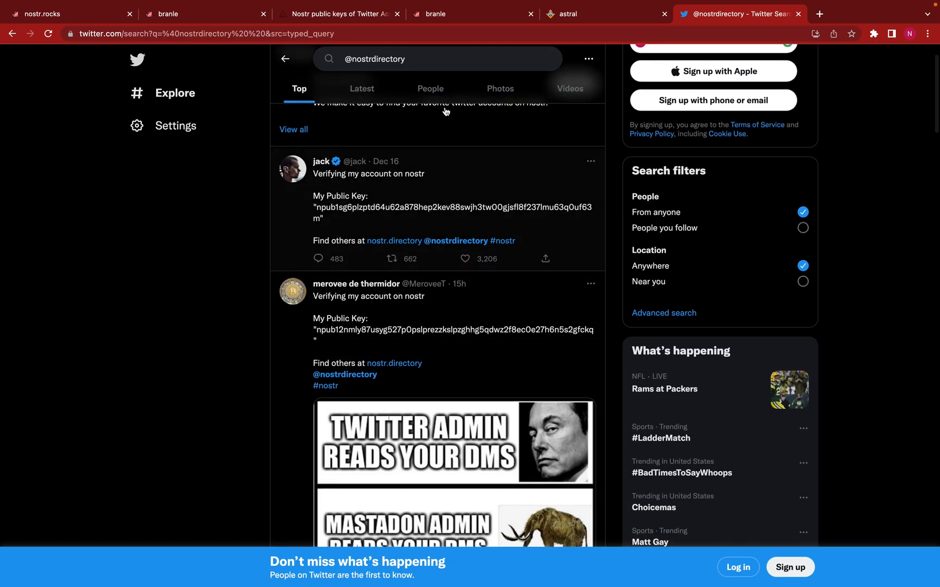
left_click(338, 14)
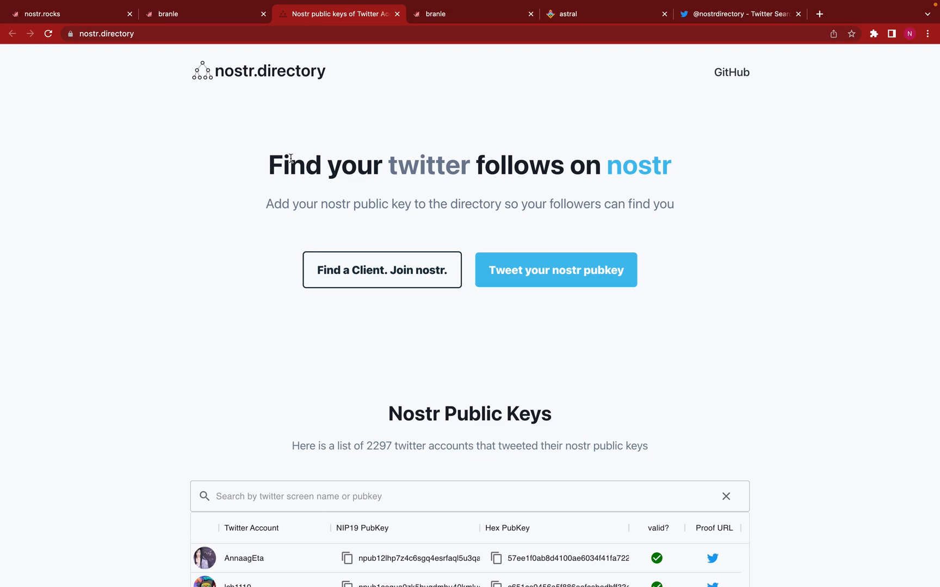
type("jac")
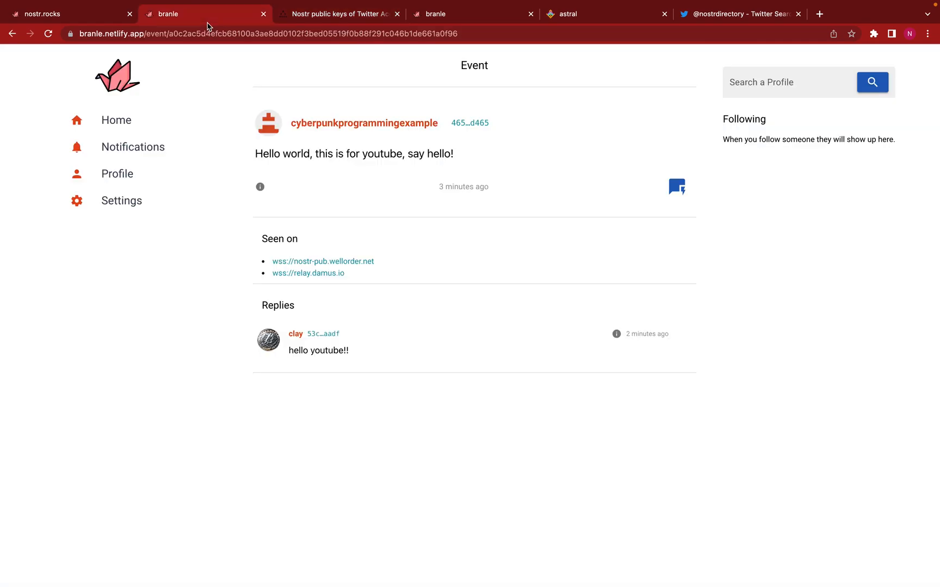
Step: Open jack's profile page in branle showing his public key and recent notes
left_click(791, 83)
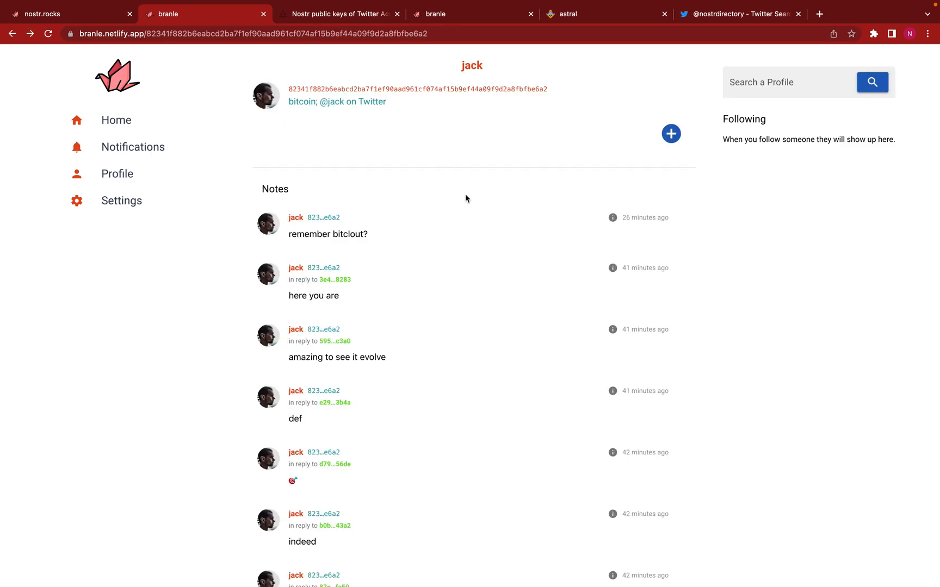
mouse_move(289, 87)
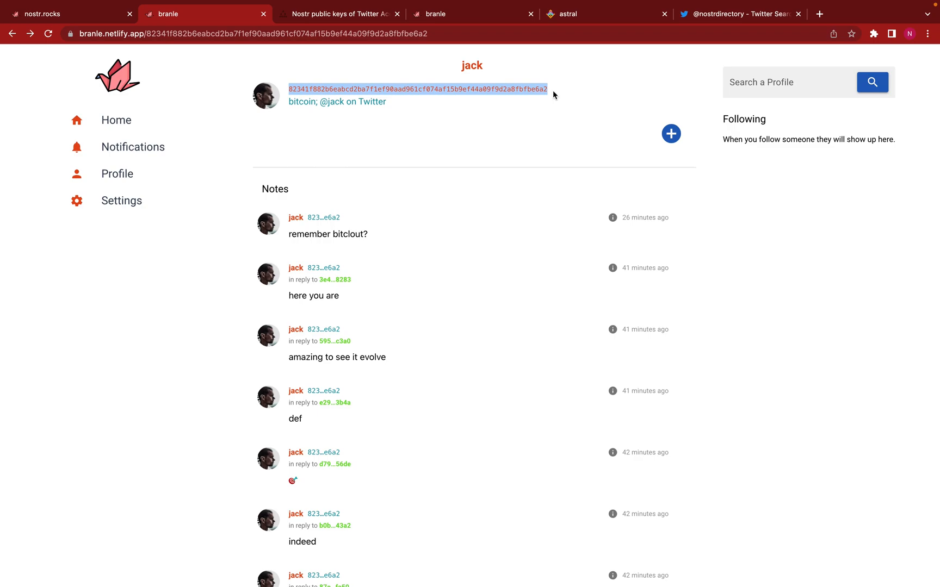
left_click(558, 148)
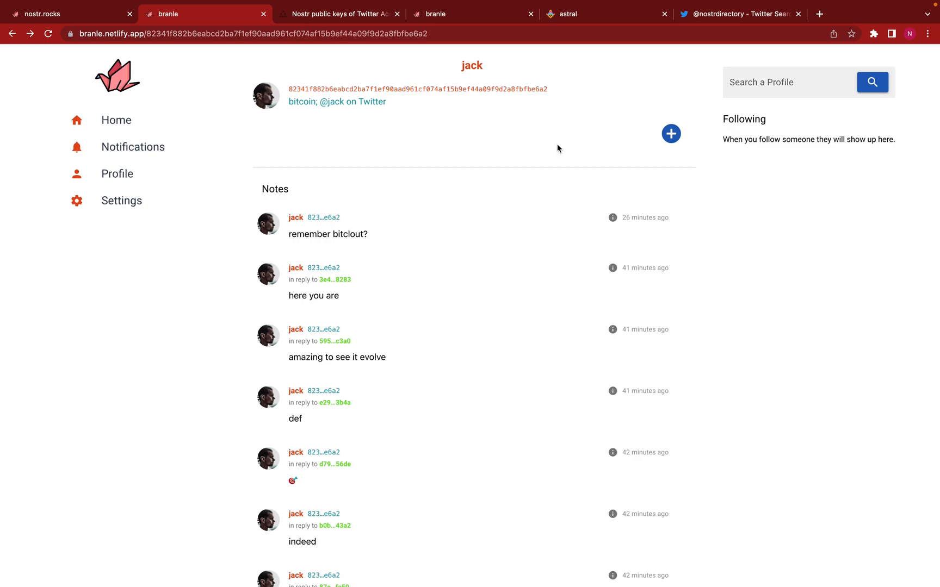